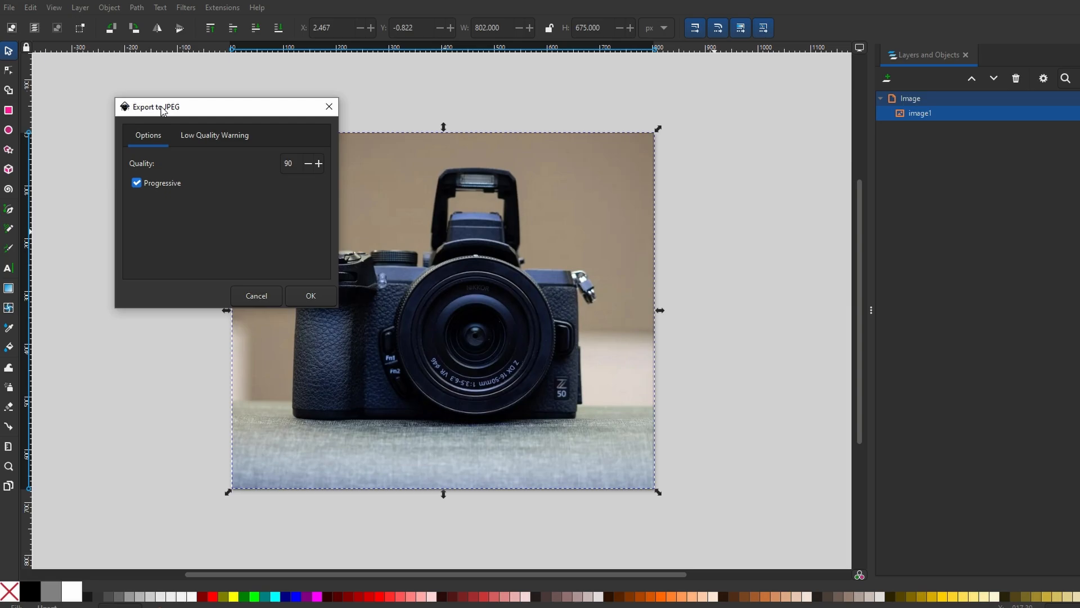
Dismiss the JPEG export options (quality 90, progressive) without exporting the camera photo
drag(162, 107, 244, 125)
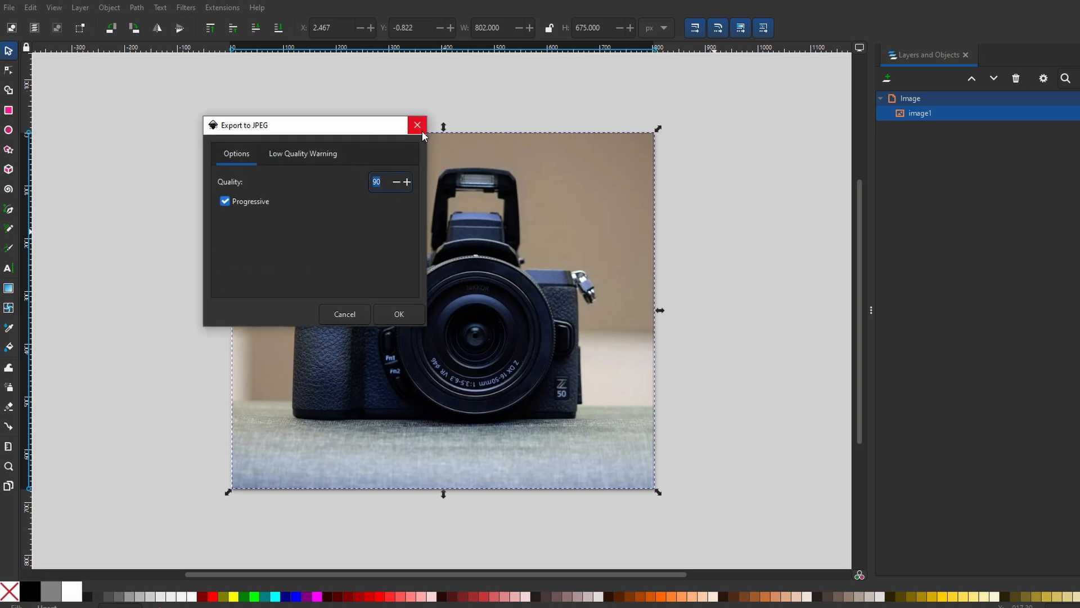
mouse_move(416, 125)
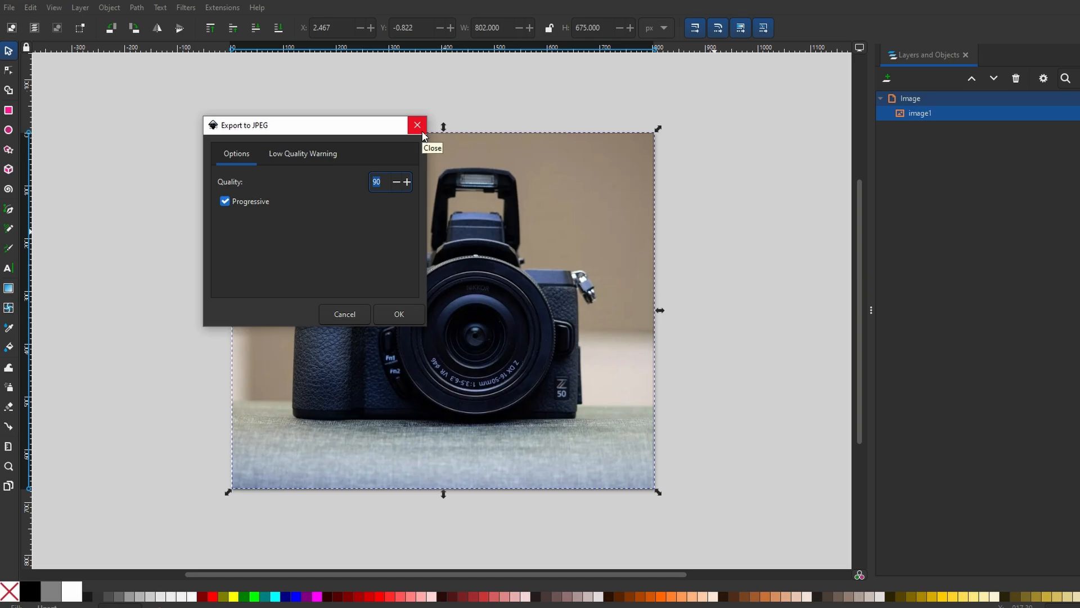
click(398, 314)
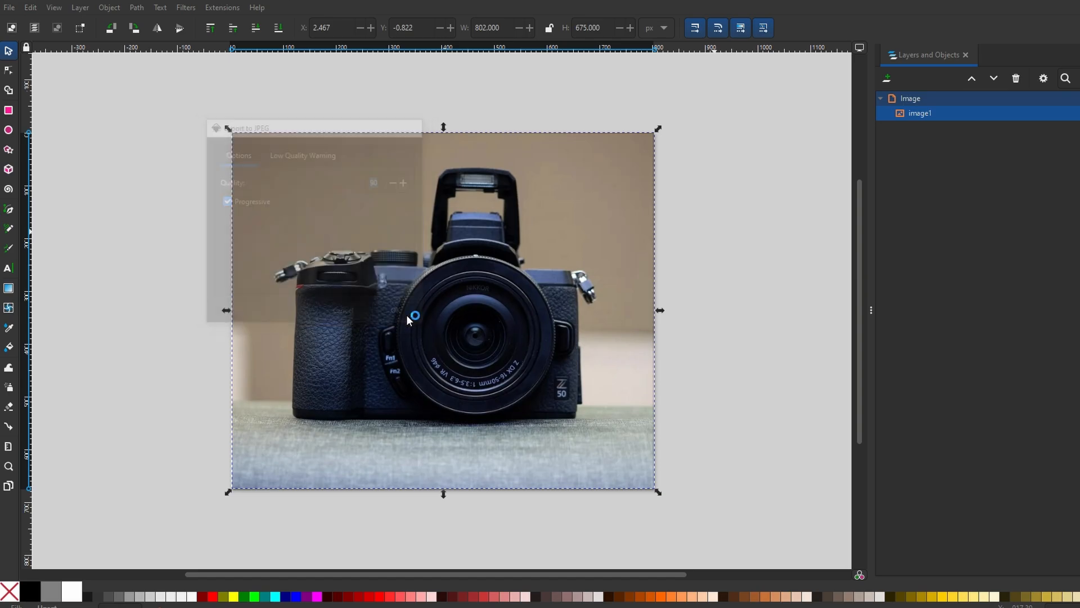
List the save file types and choose Plain SVG for nikon-z50-10
click(397, 311)
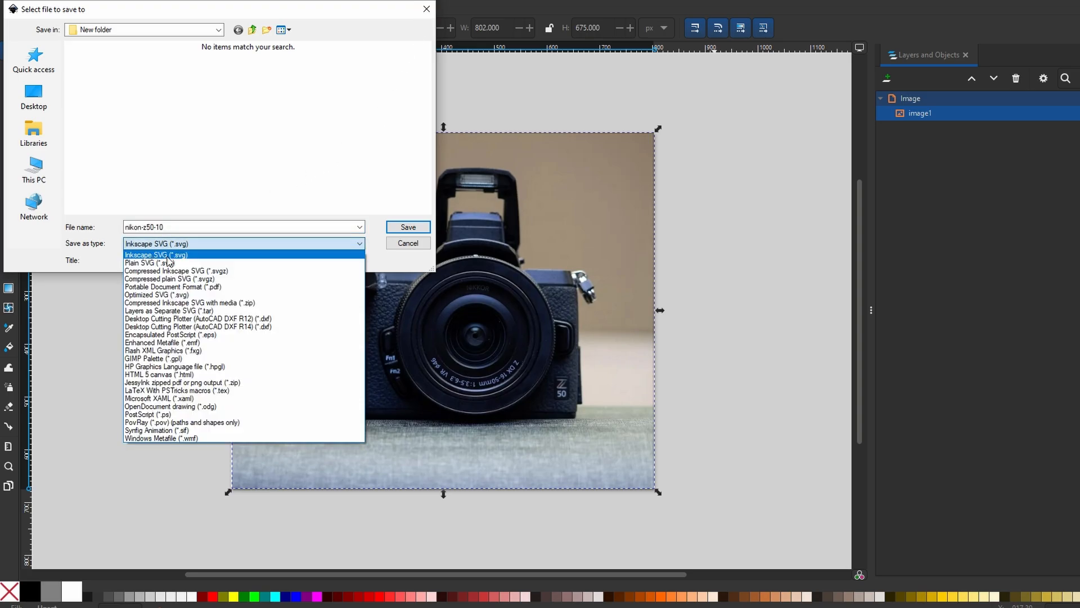
mouse_move(183, 256)
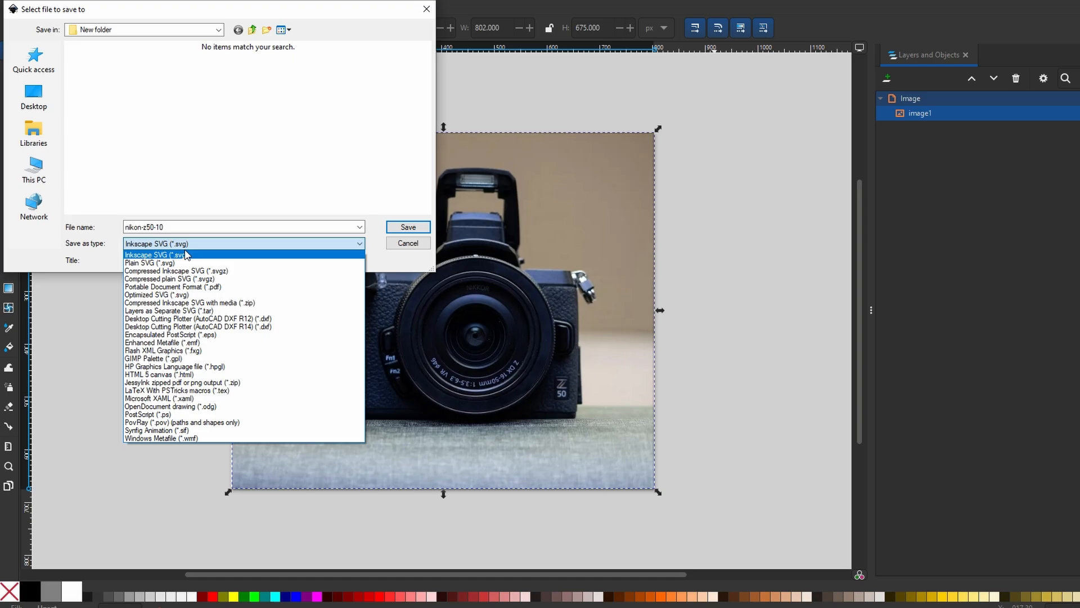
mouse_move(196, 259)
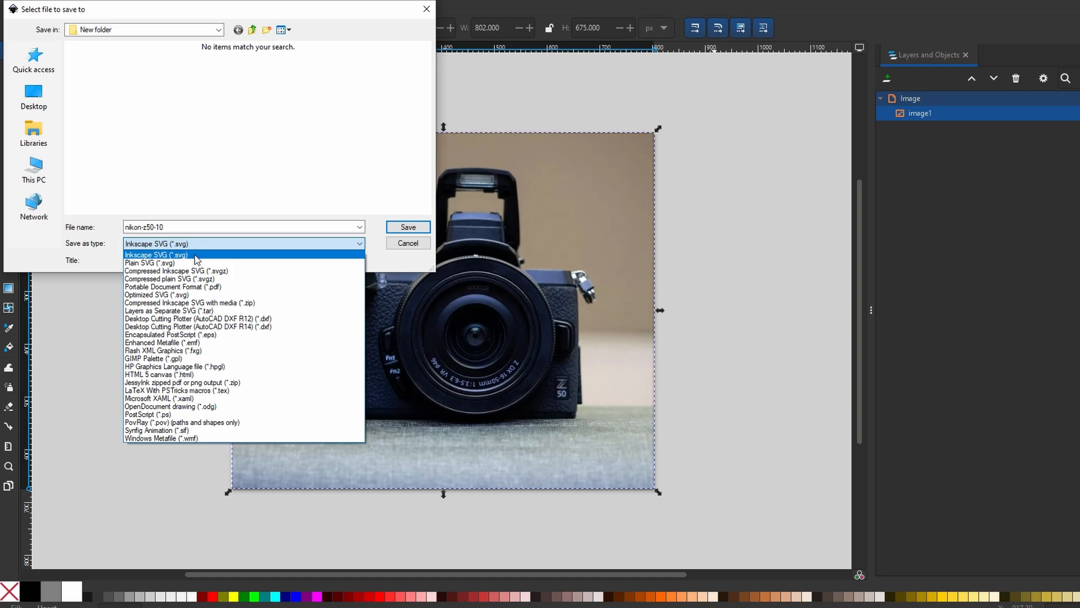
click(148, 262)
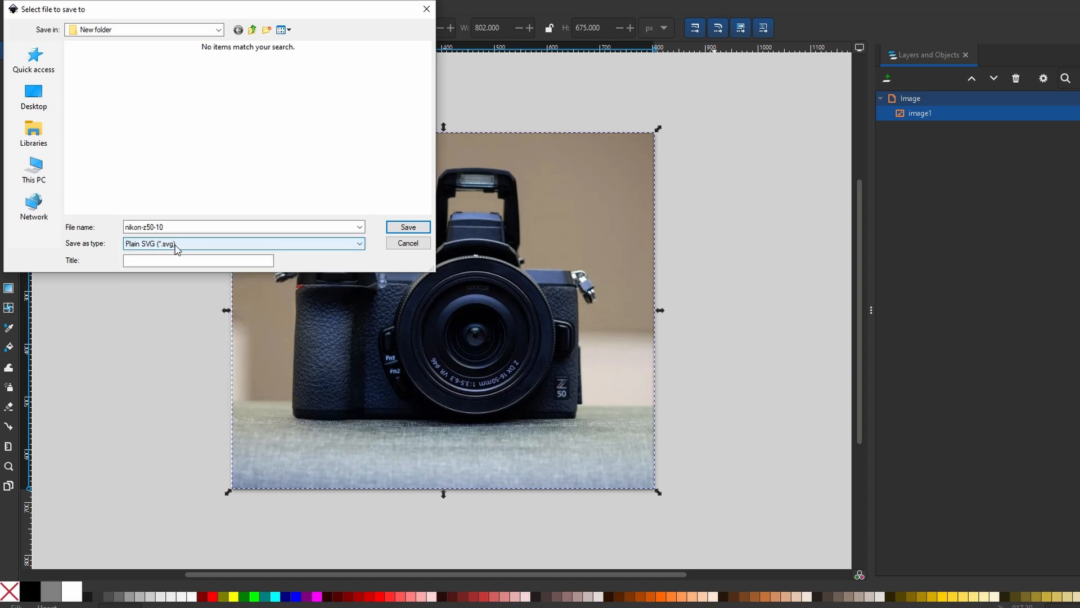
mouse_move(124, 250)
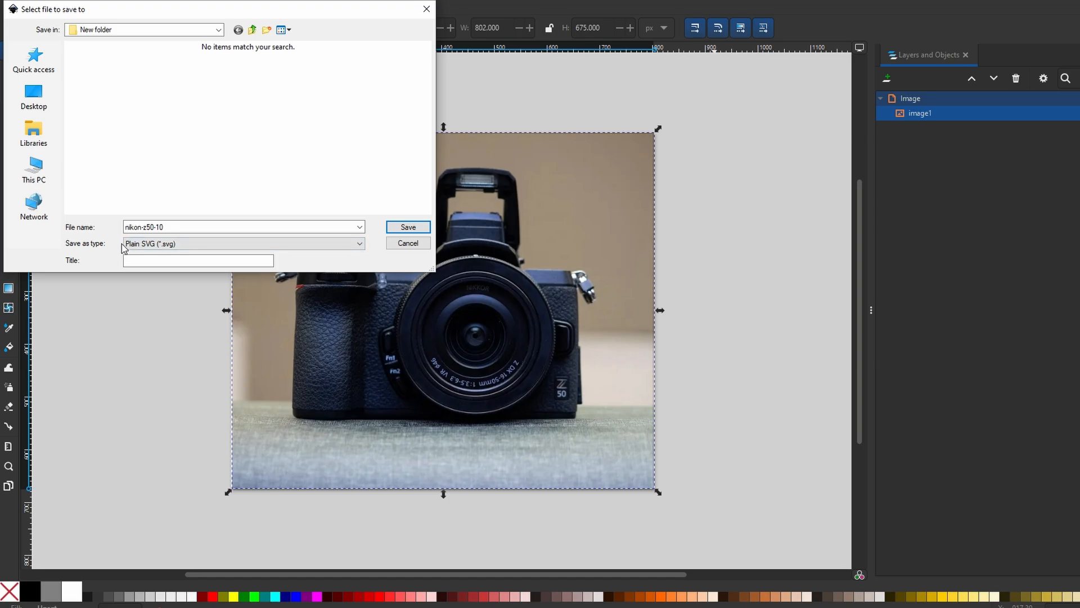
mouse_move(145, 241)
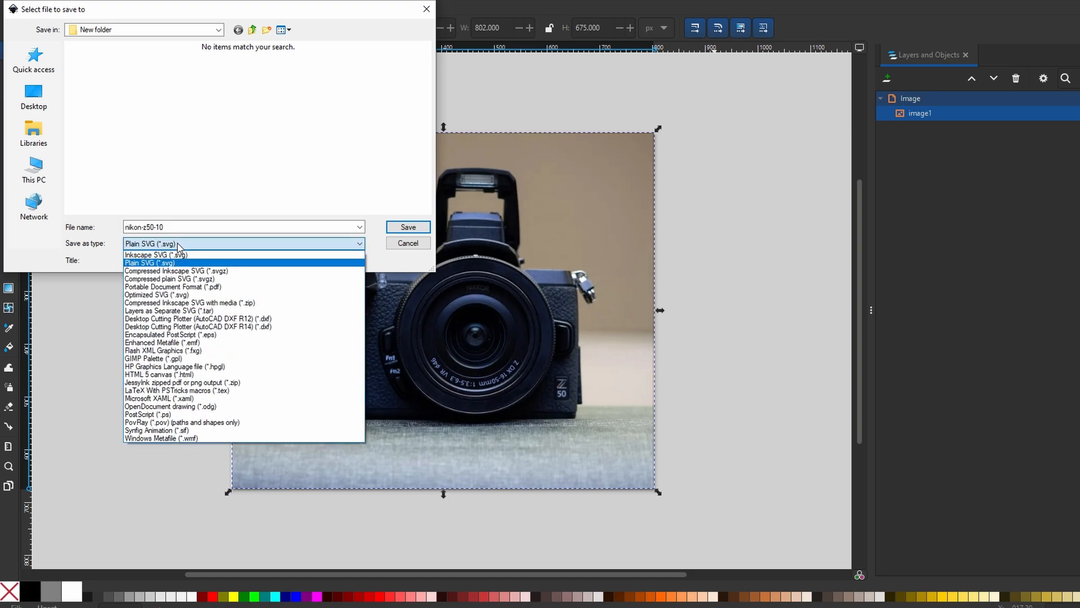
mouse_move(177, 270)
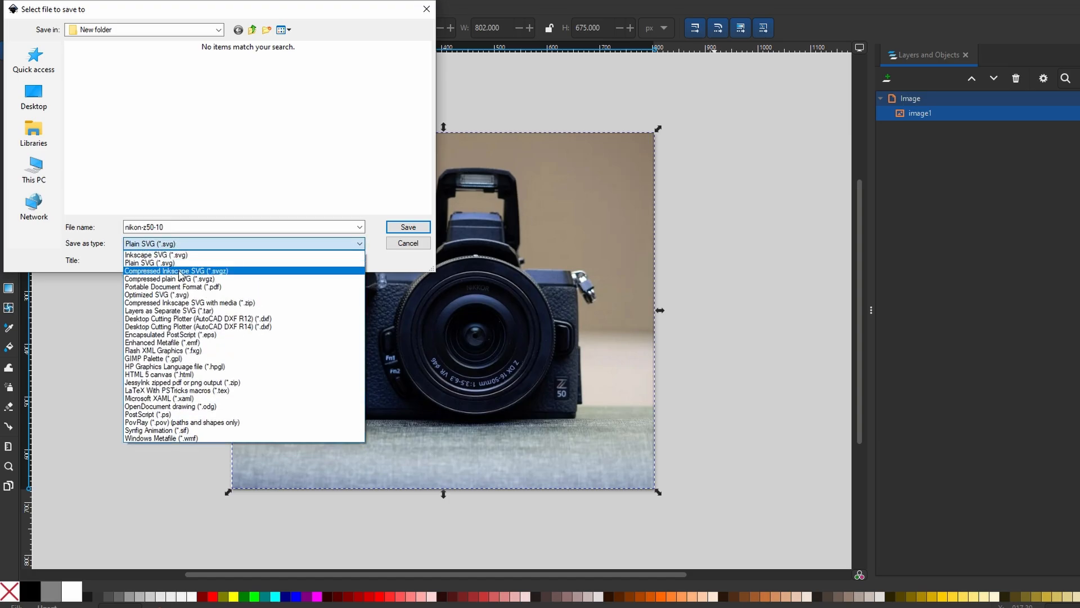
Choose Compressed Inkscape SVG (*.svgz) as the format, then cancel the save
click(176, 270)
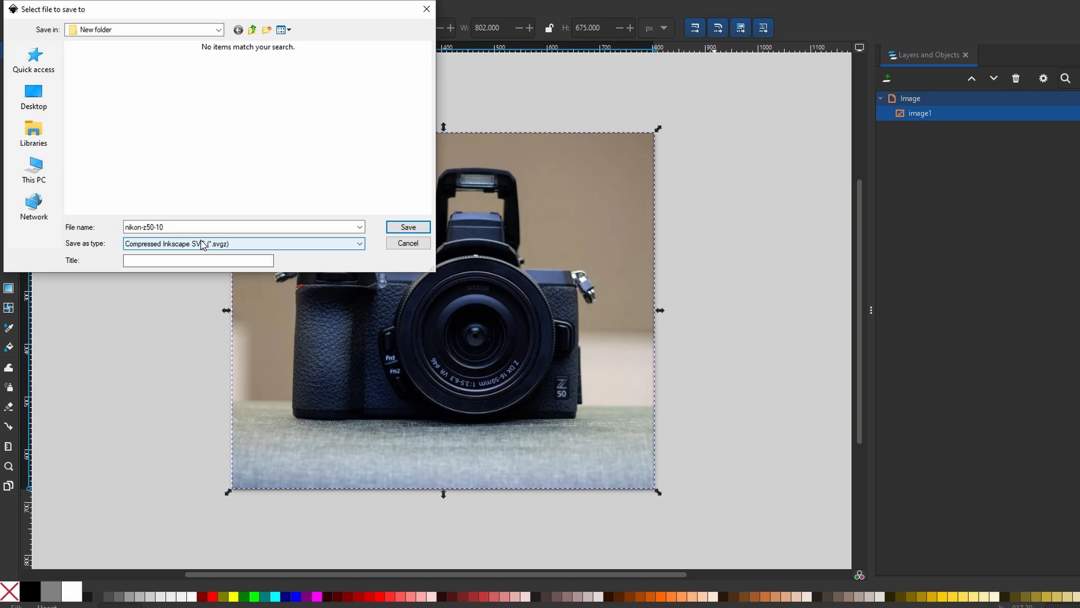
mouse_move(227, 250)
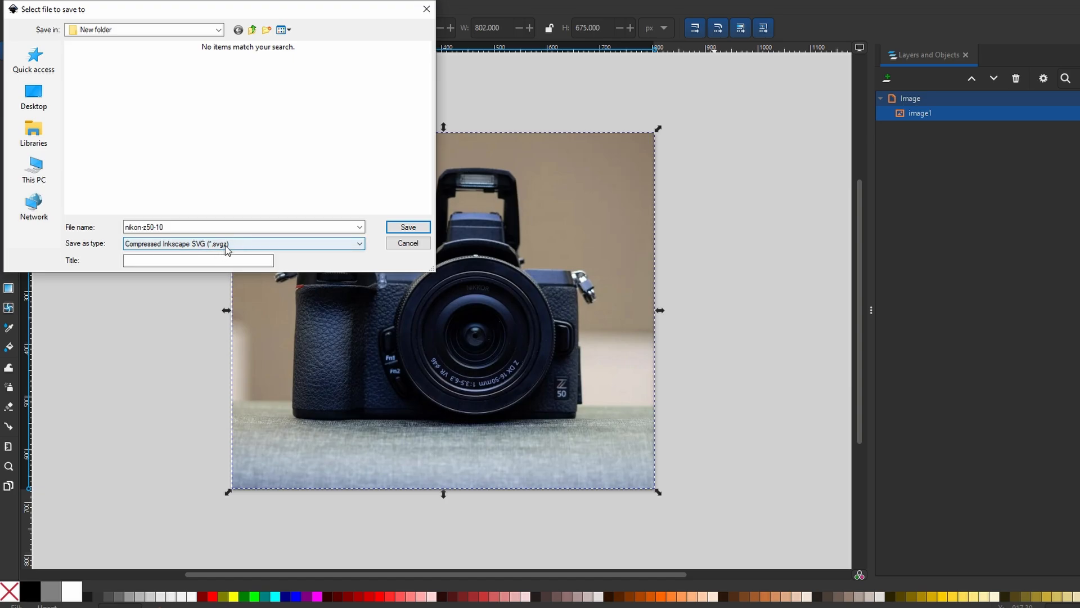
mouse_move(240, 248)
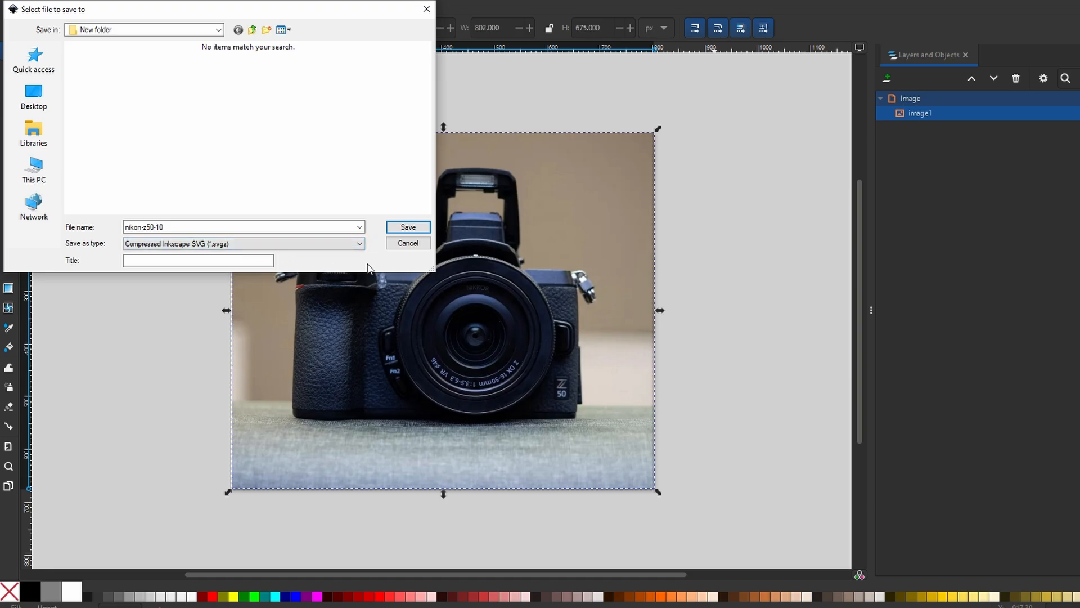
mouse_move(348, 256)
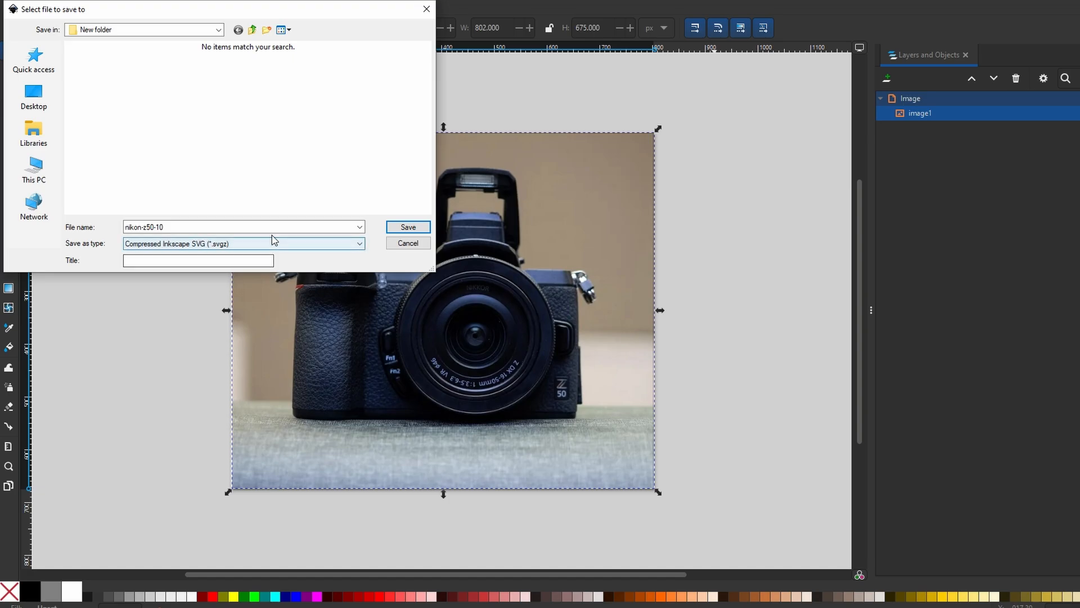
click(407, 226)
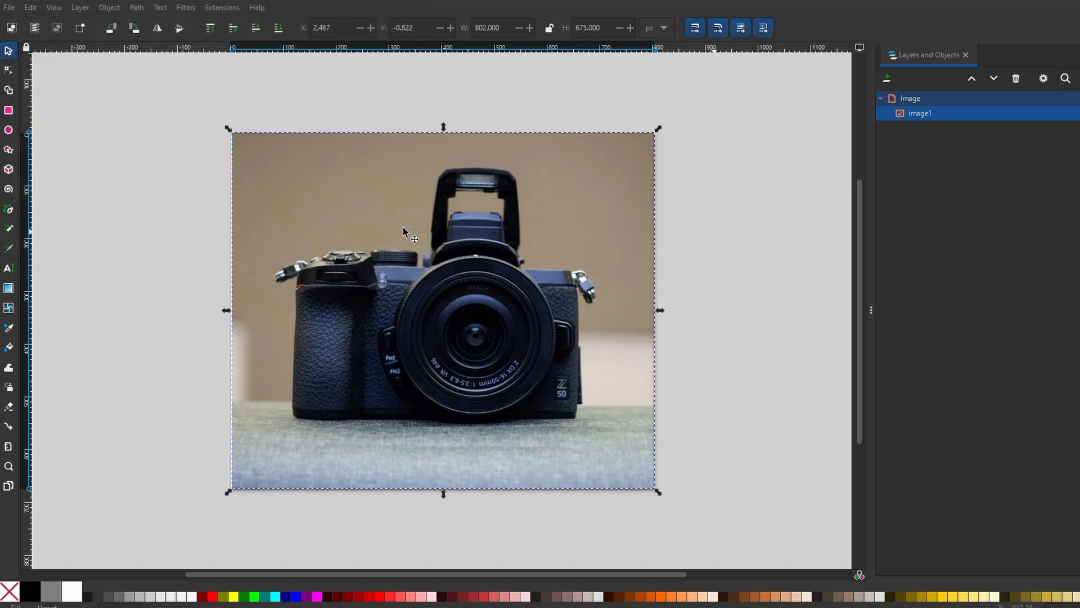